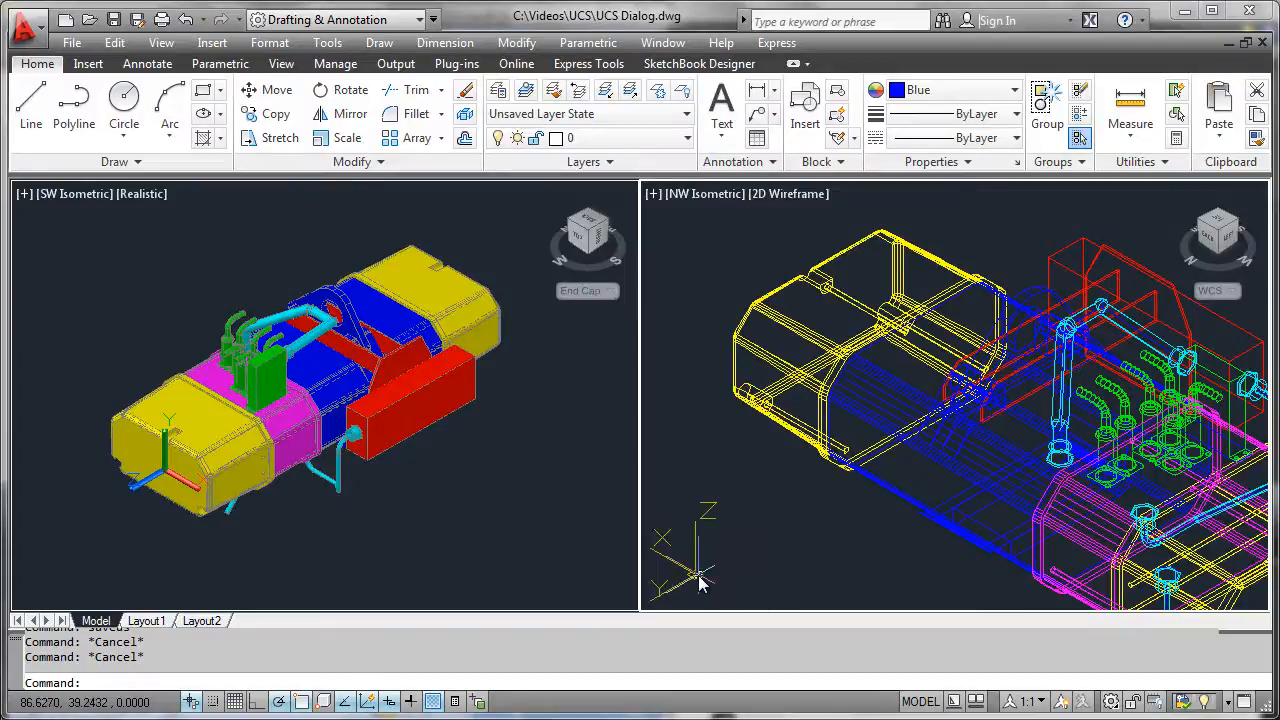
- Show the wireframe viewport's UCS icon context menu with UCS Icon Settings and Properties
right_click(693, 572)
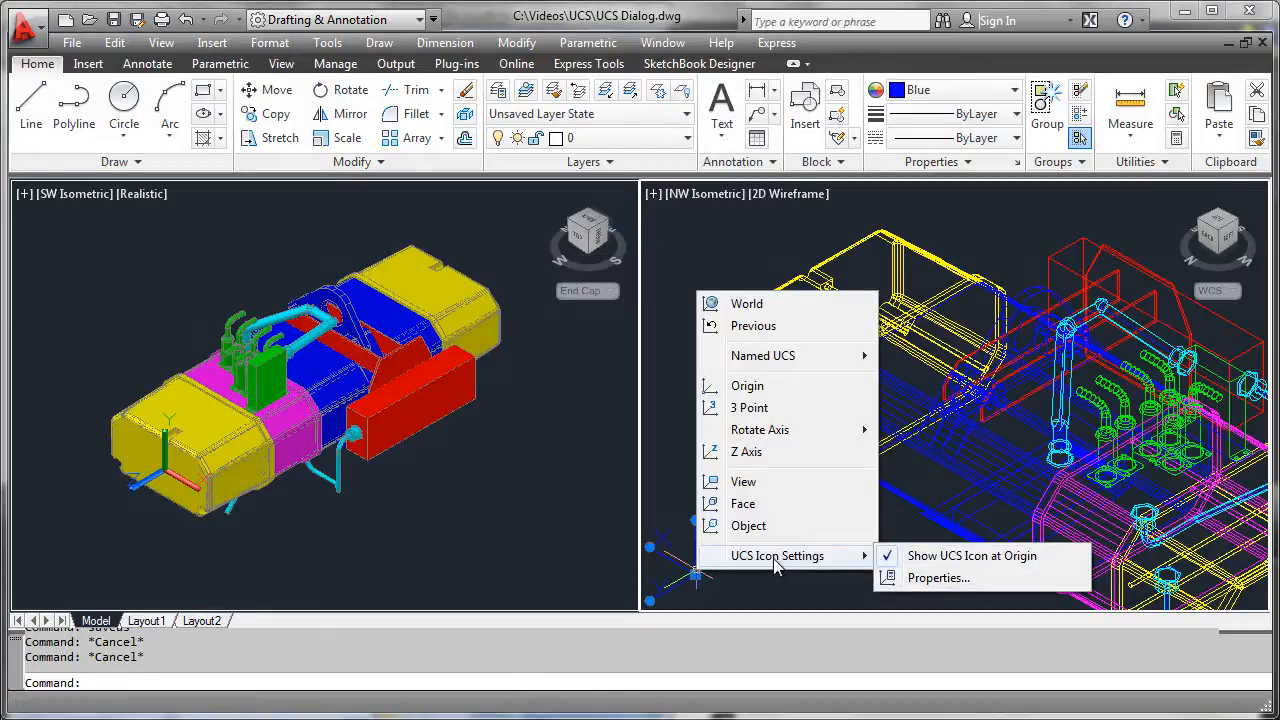
mouse_move(937, 578)
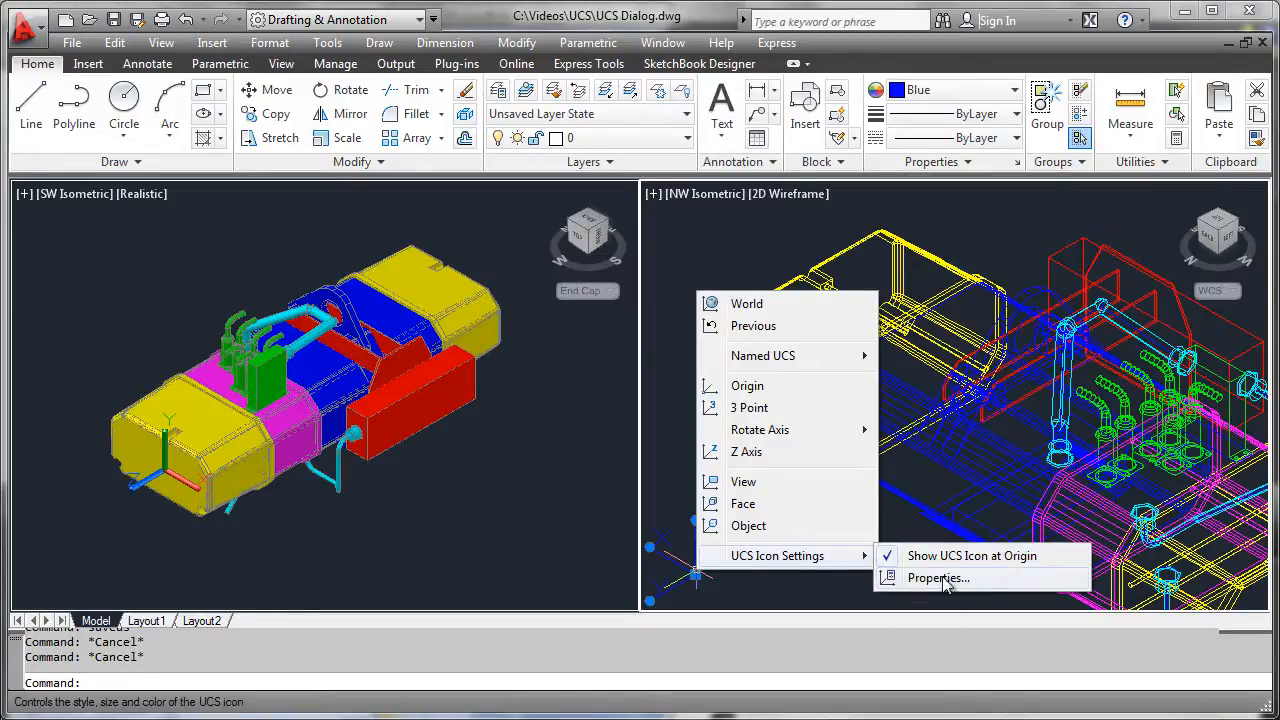
- In the UCS Icon dialog, set the icon style to 3D and size to 72
left_click(937, 578)
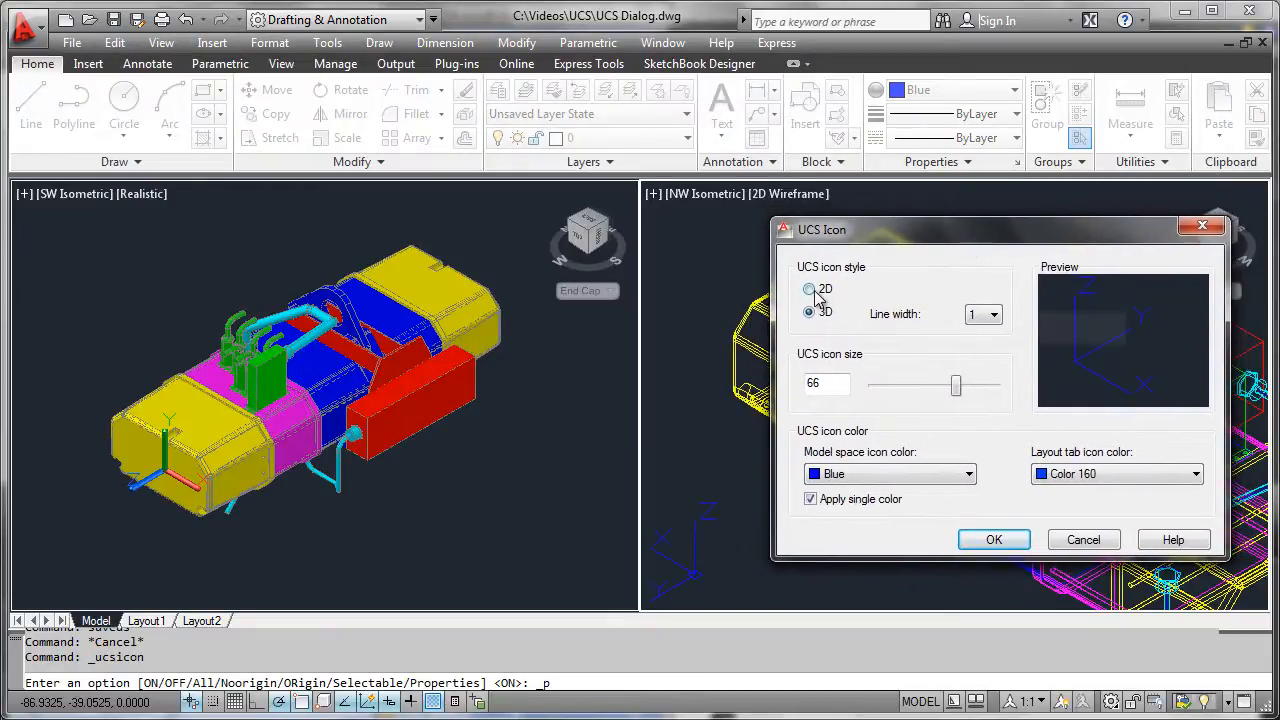
left_click(810, 289)
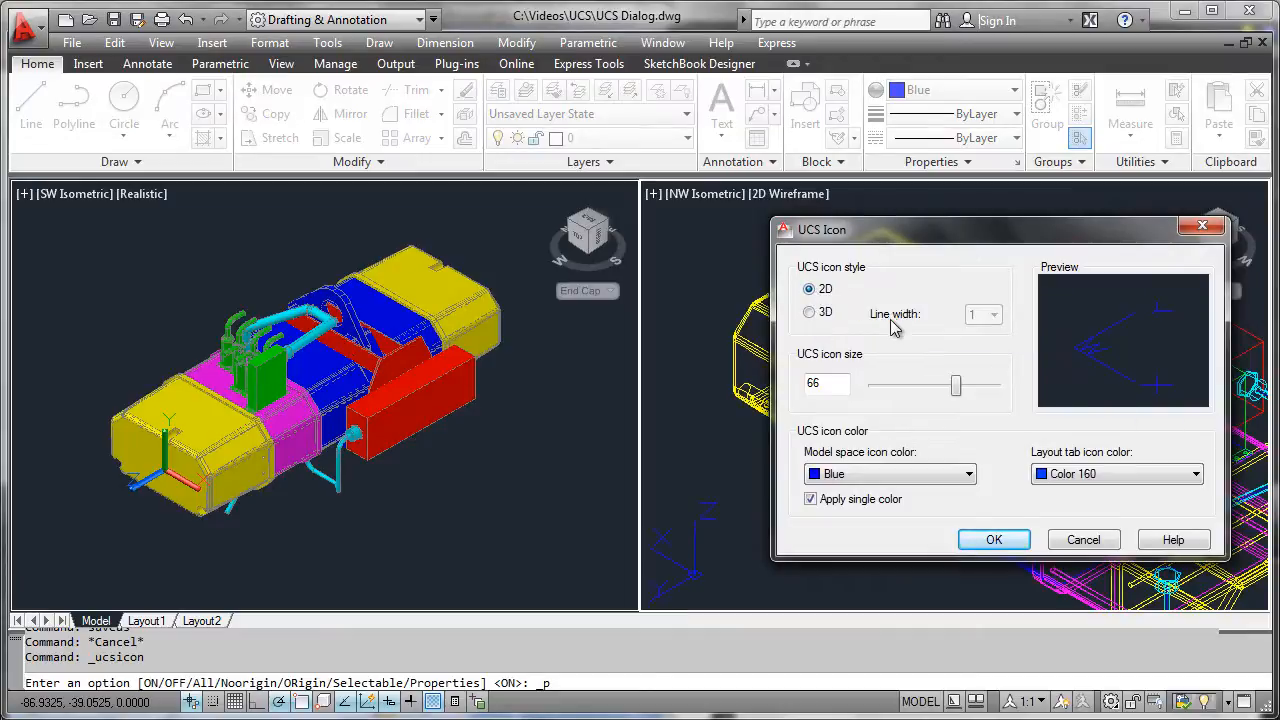
left_click(809, 312)
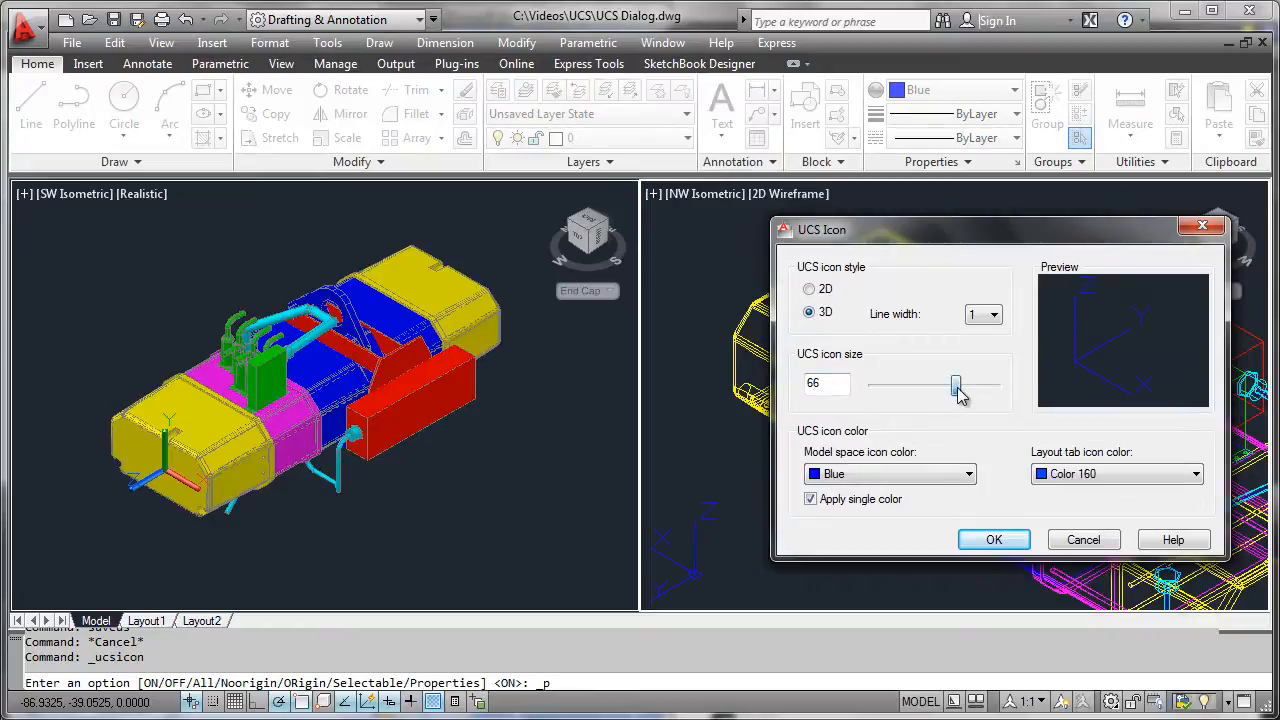
left_click_drag(955, 386, 966, 386)
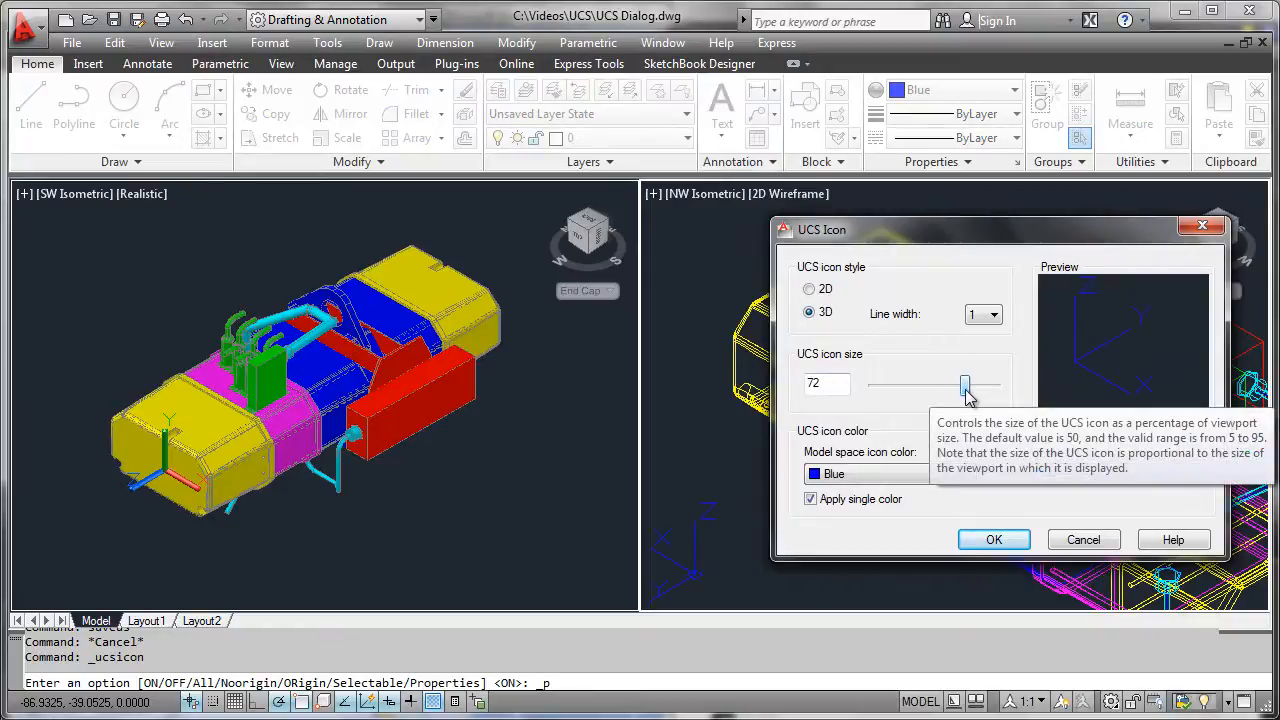
- Open the model space icon colour list to choose White for the UCS icon
left_click(967, 473)
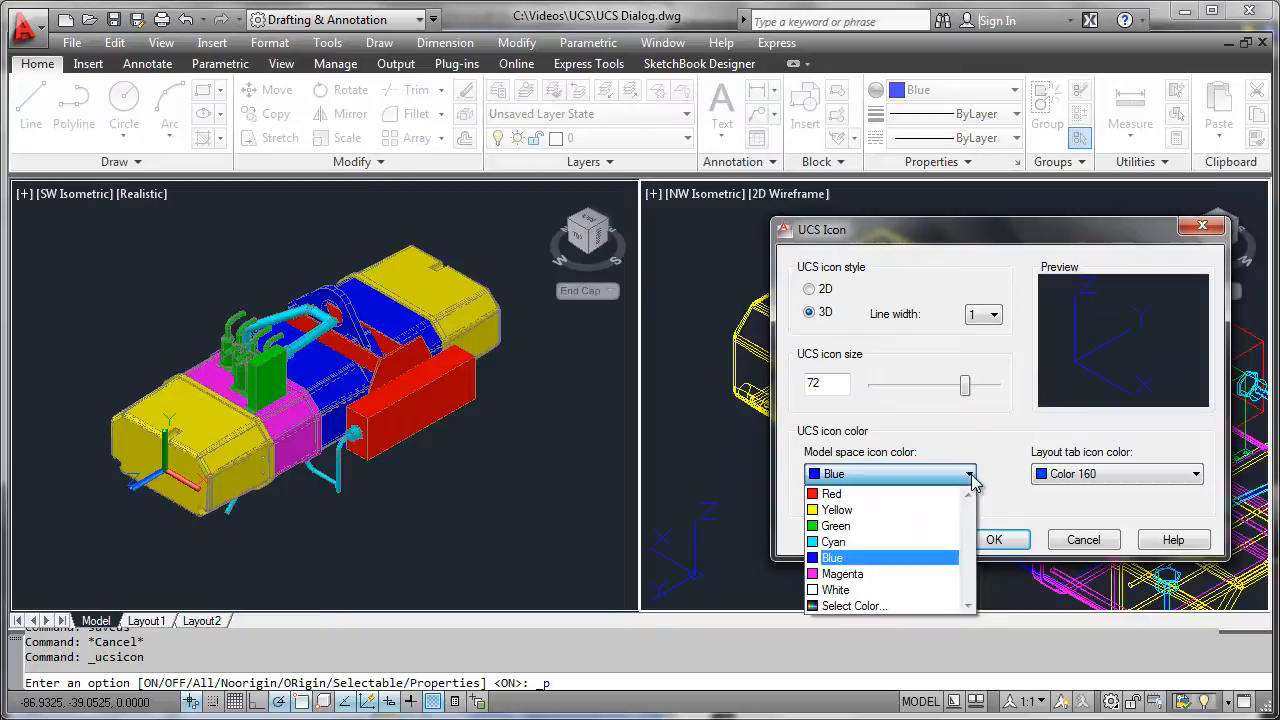
mouse_move(975, 480)
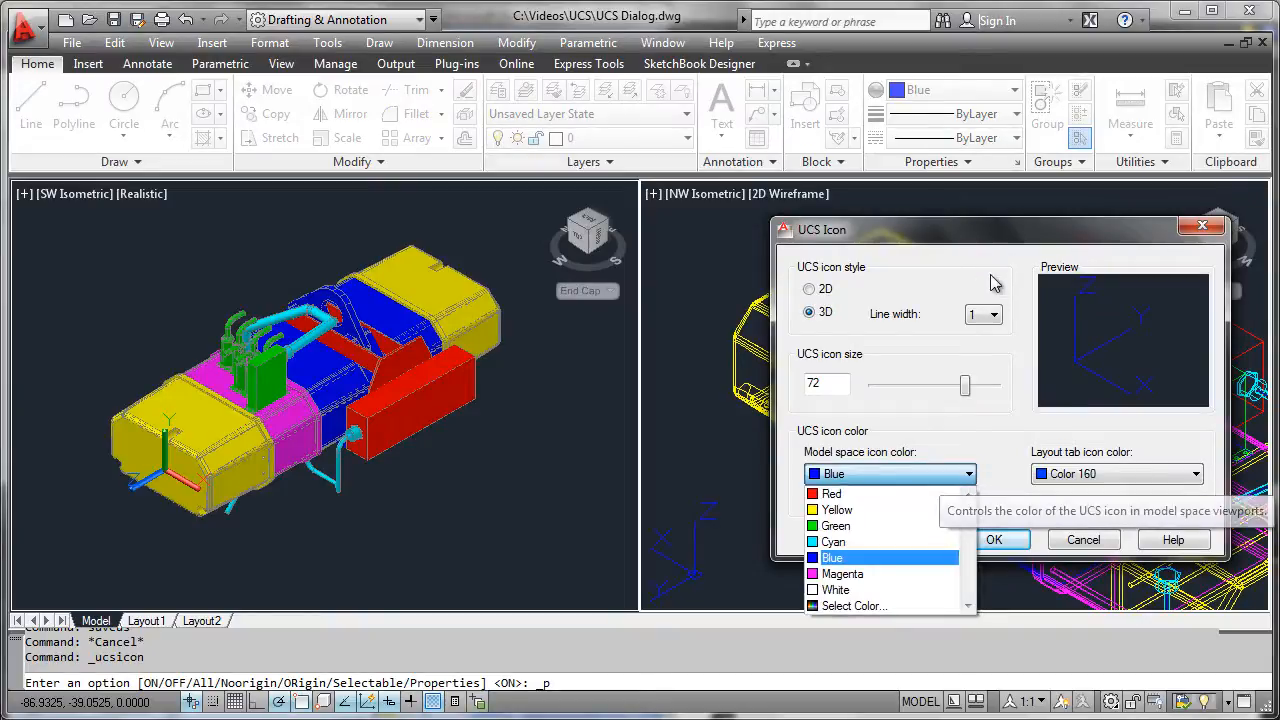
left_click(833, 557)
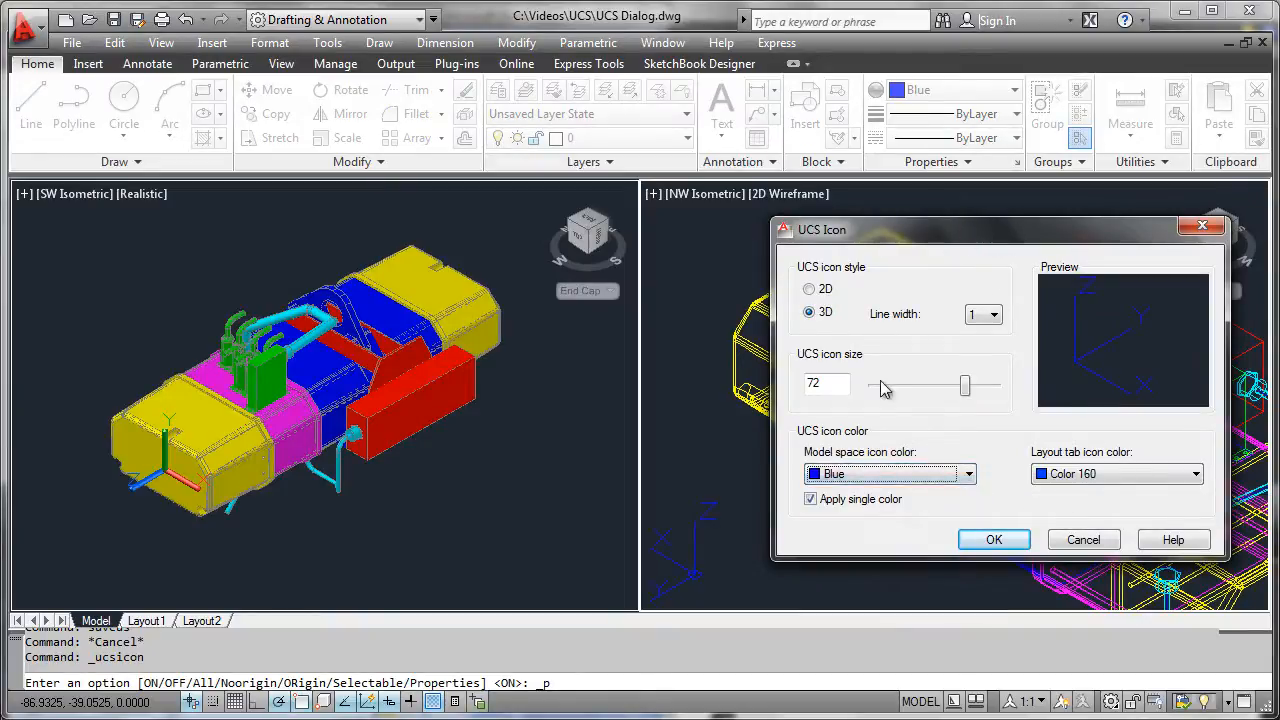
mouse_move(967, 473)
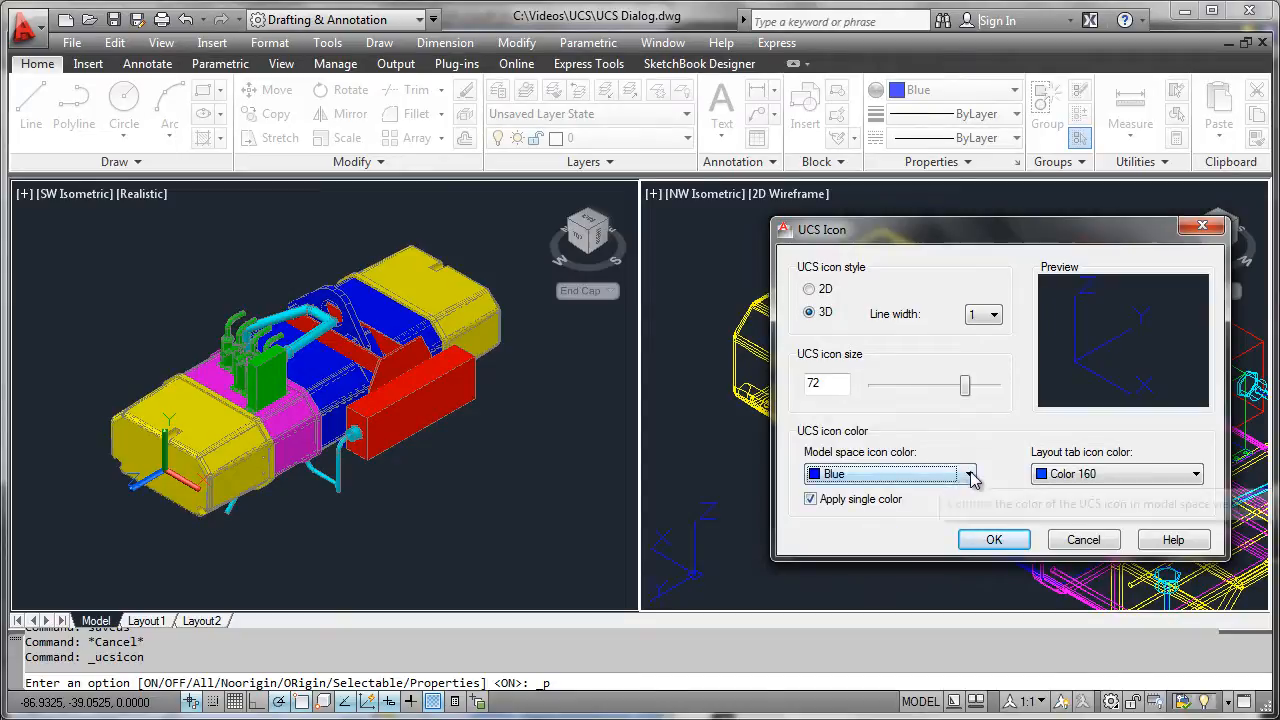
left_click(835, 473)
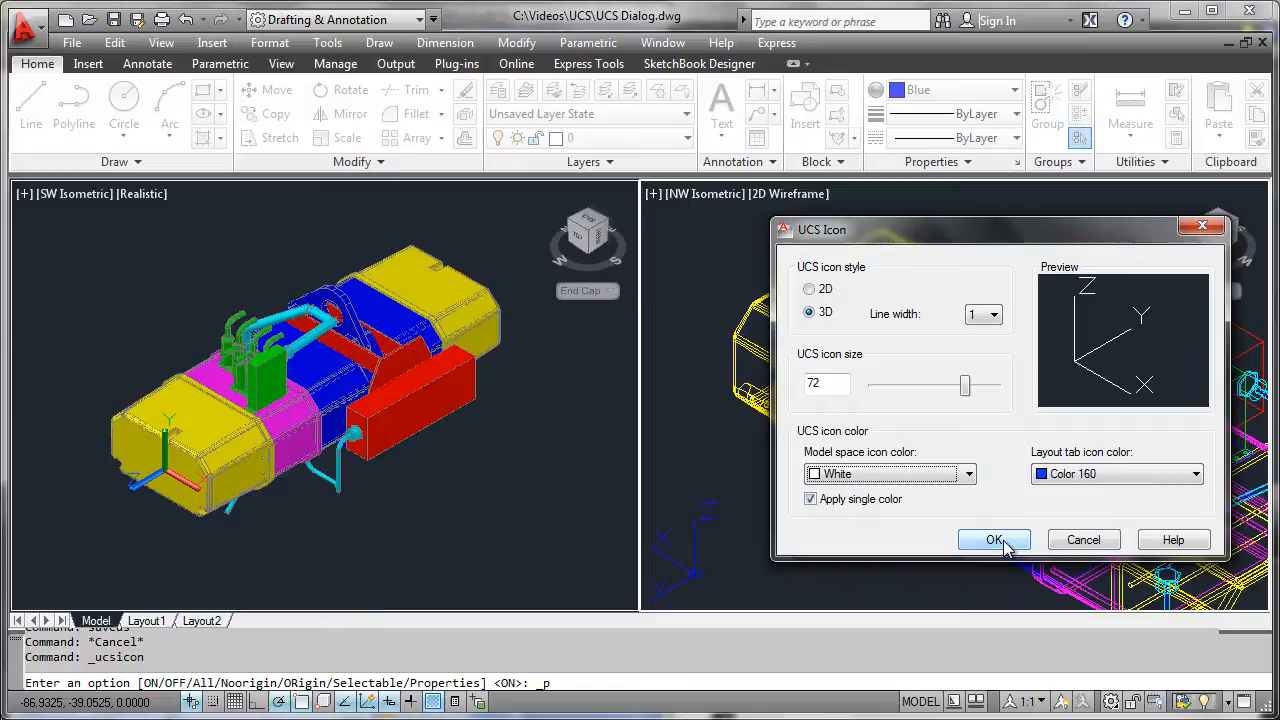
- Confirm the UCS Icon dialog to apply 3D style, size 72 and white colour
left_click(994, 539)
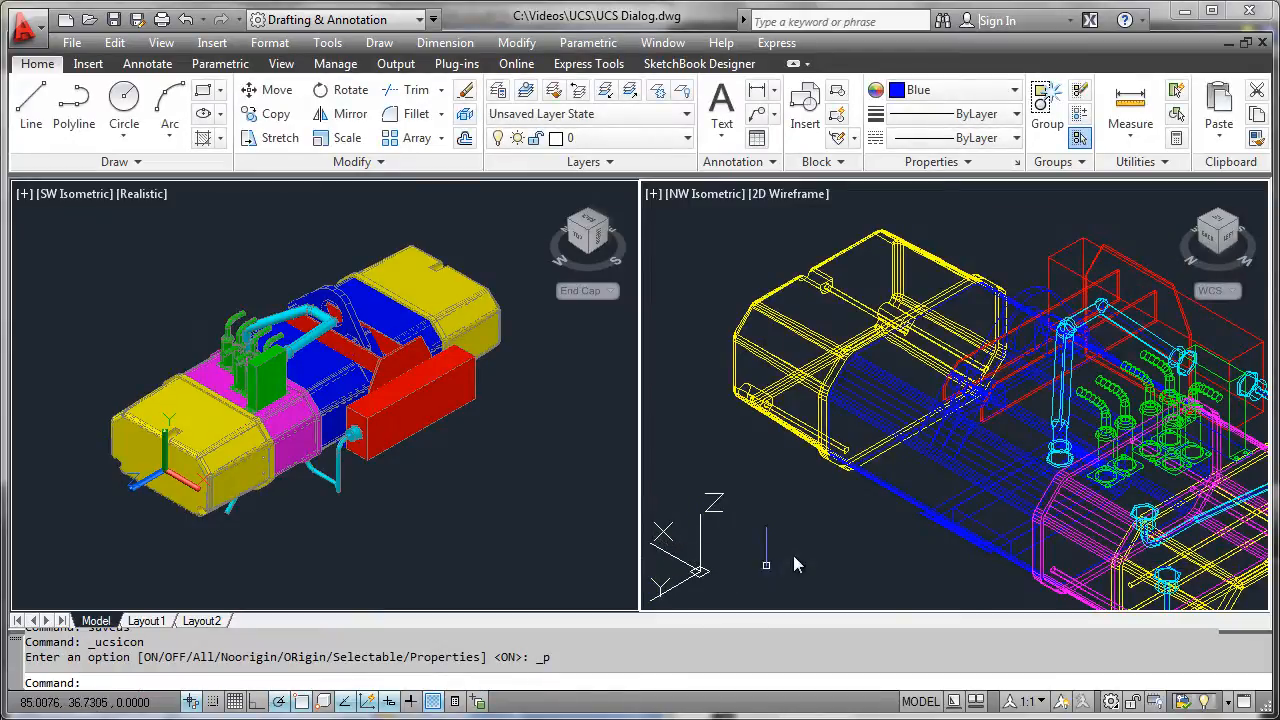
mouse_move(840, 522)
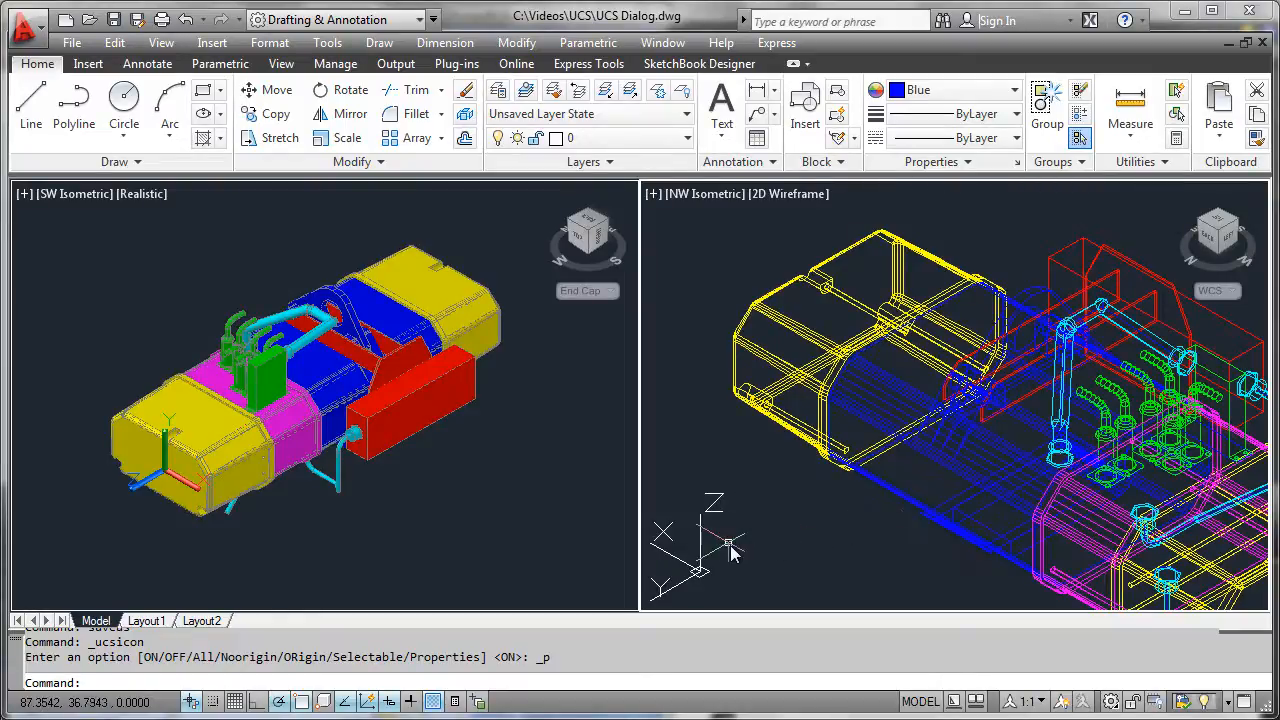
mouse_move(825, 560)
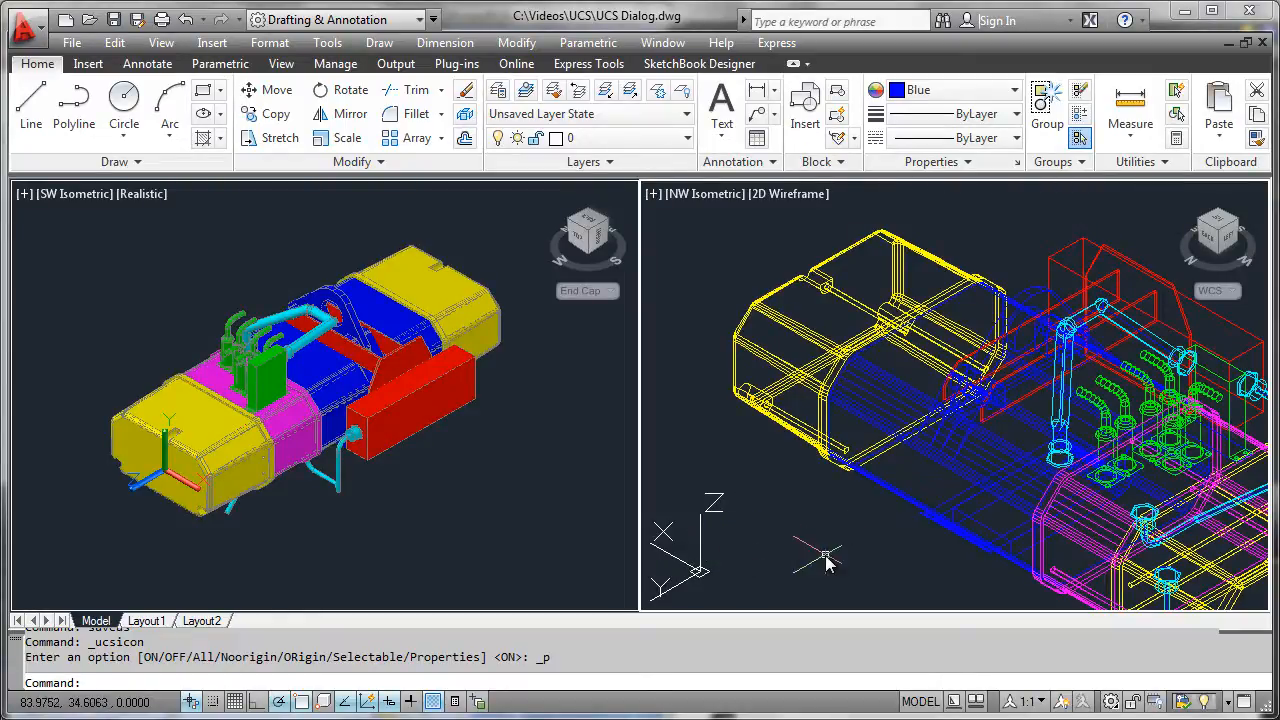
mouse_move(810, 570)
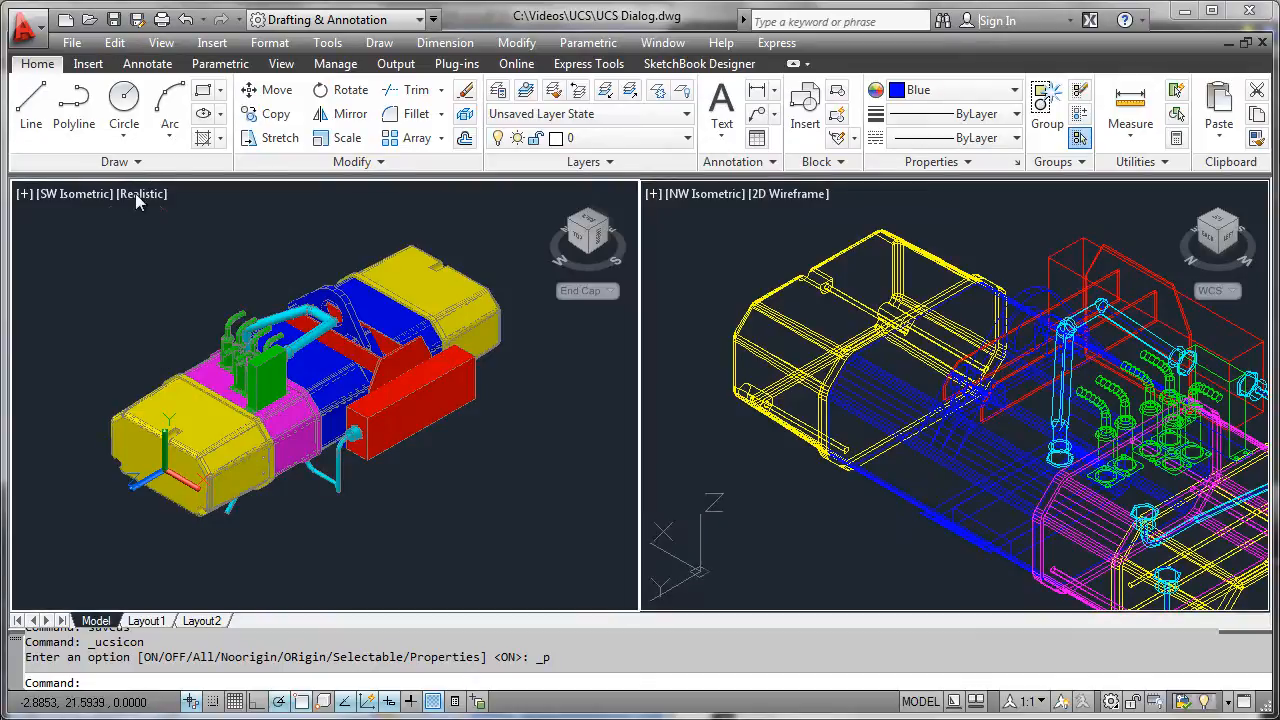
left_click(142, 193)
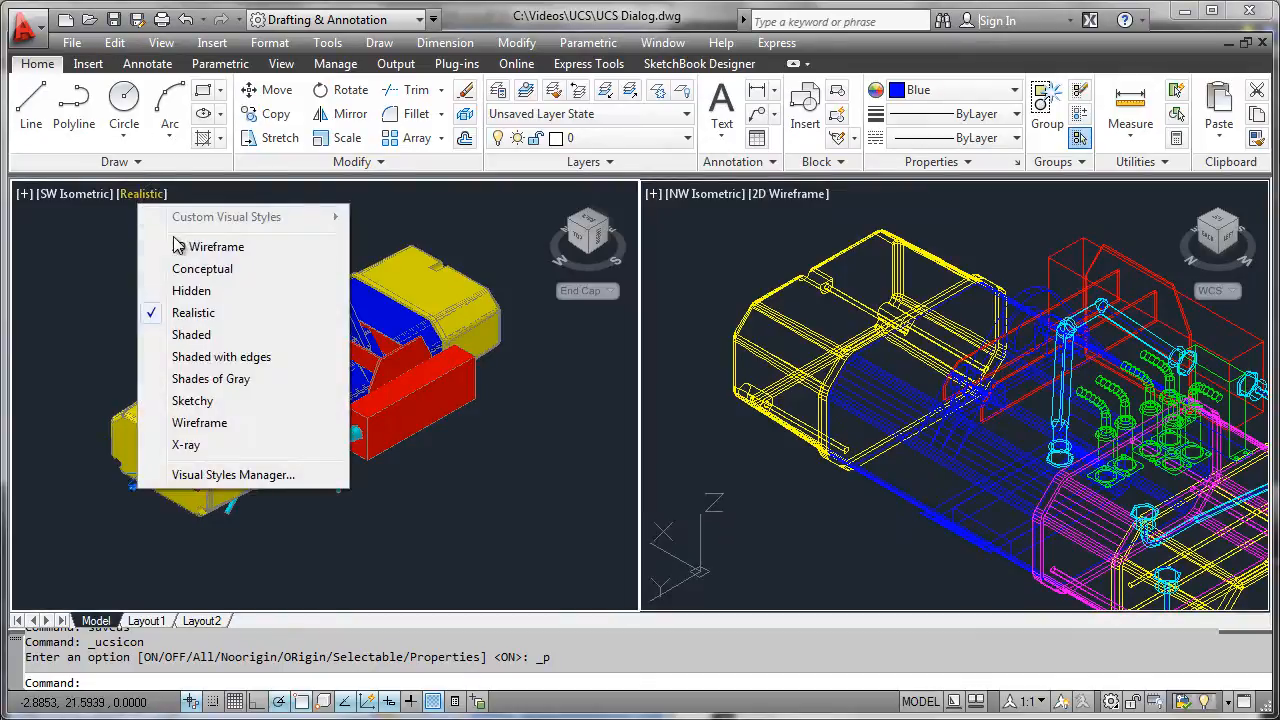
mouse_move(443, 506)
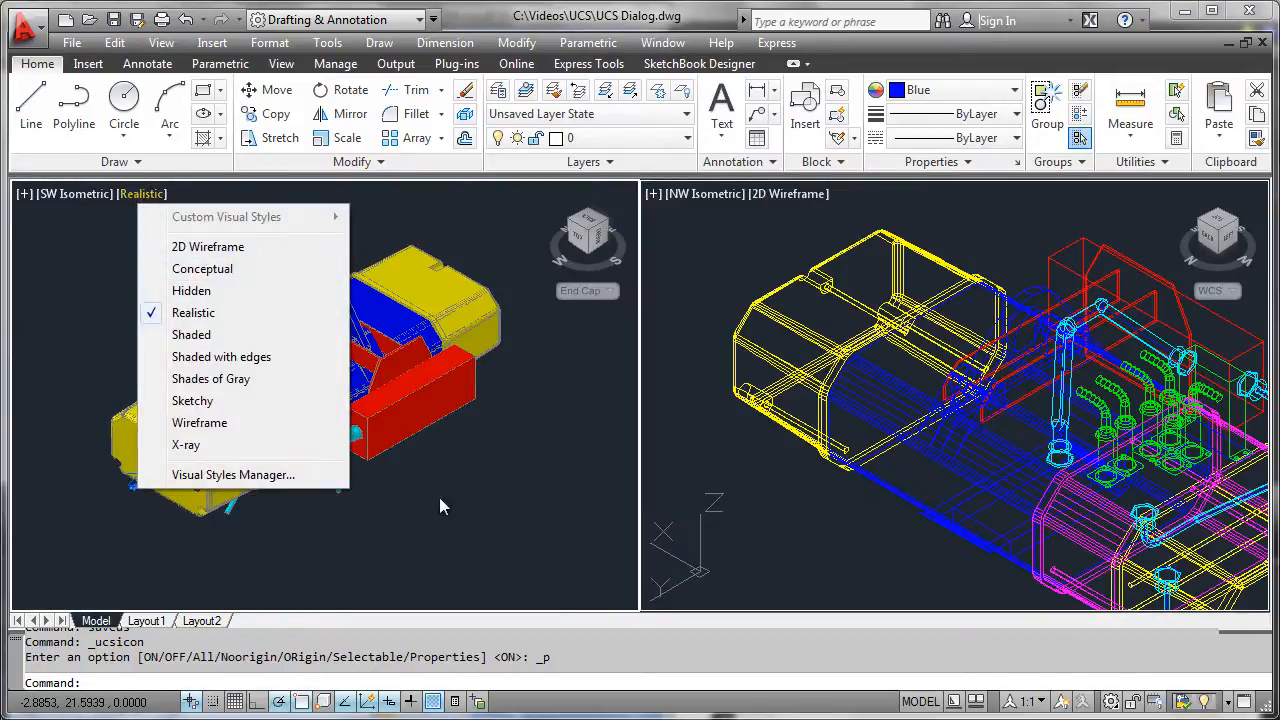
mouse_move(463, 516)
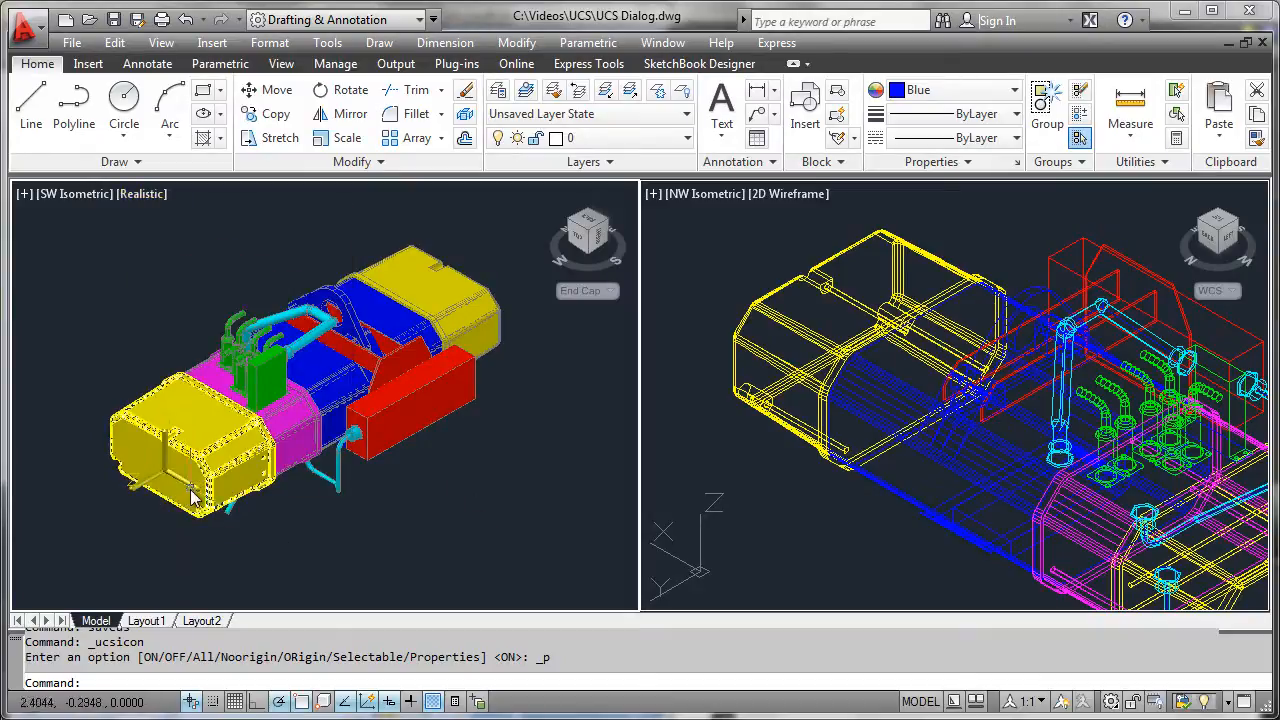
mouse_move(140, 490)
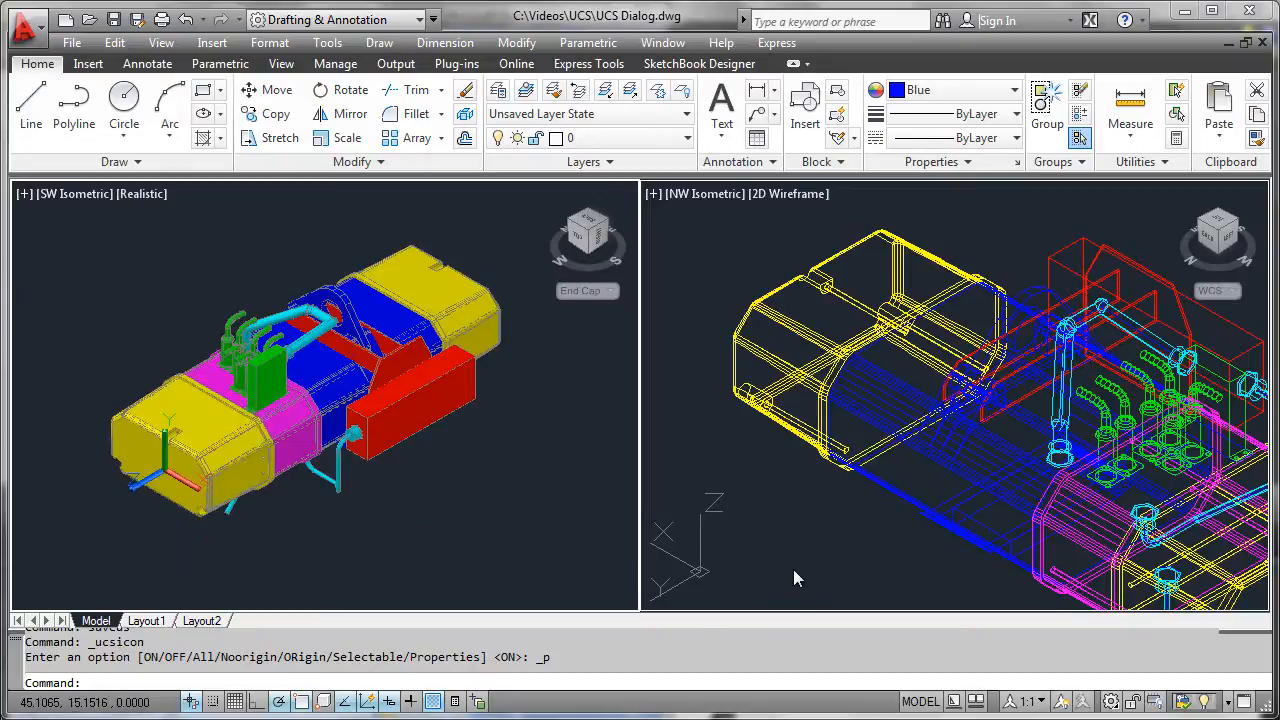
mouse_move(778, 240)
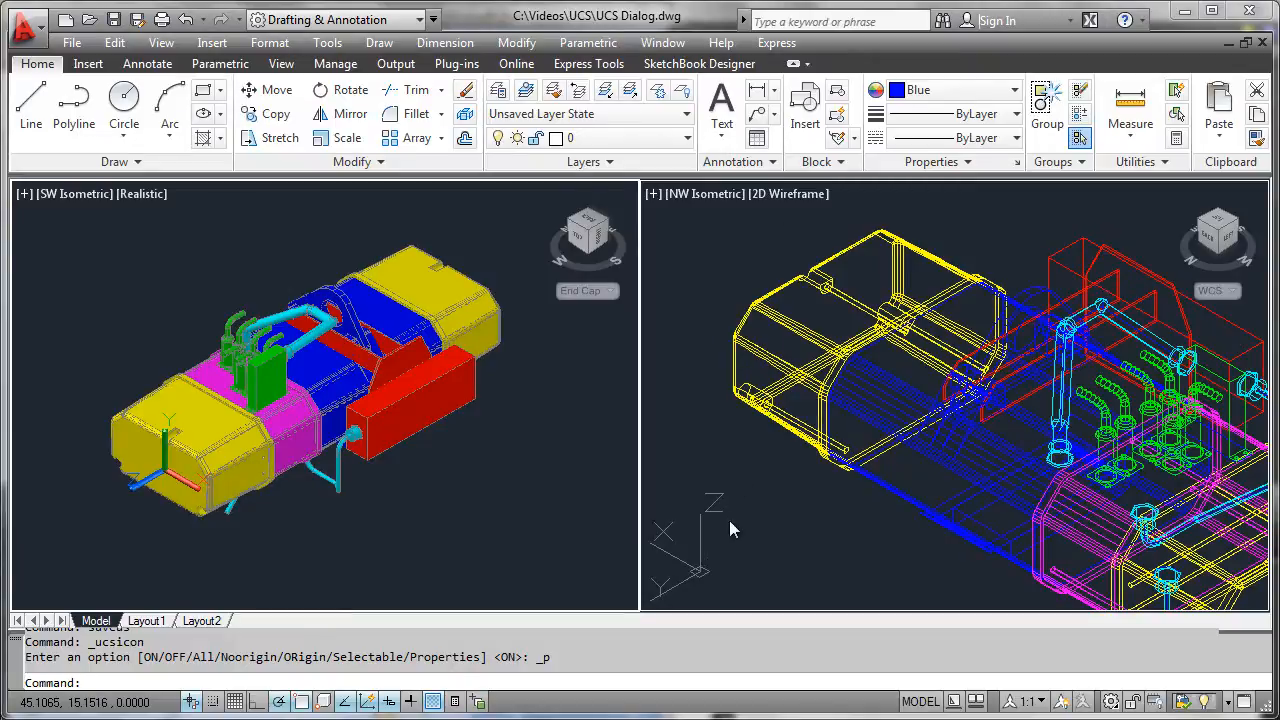
- Reopen the UCS Icon dialog to verify 3D style, size 72 and white colour
right_click(680, 550)
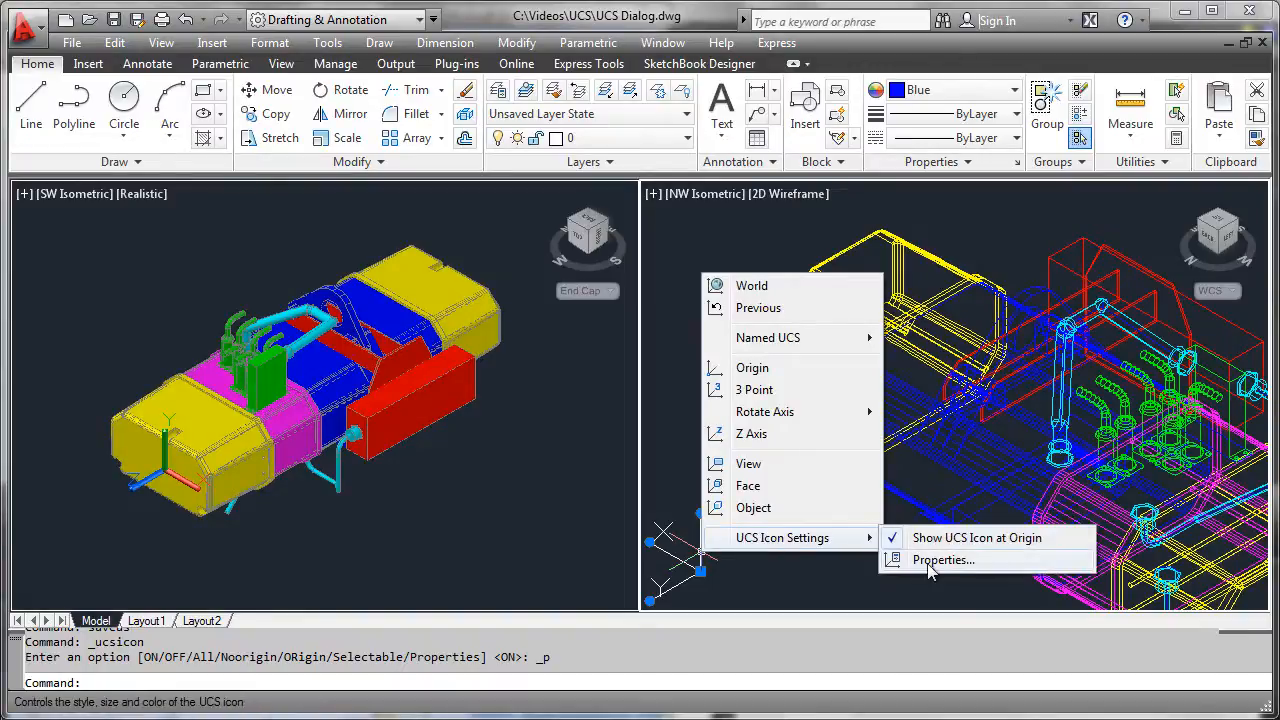
left_click(942, 560)
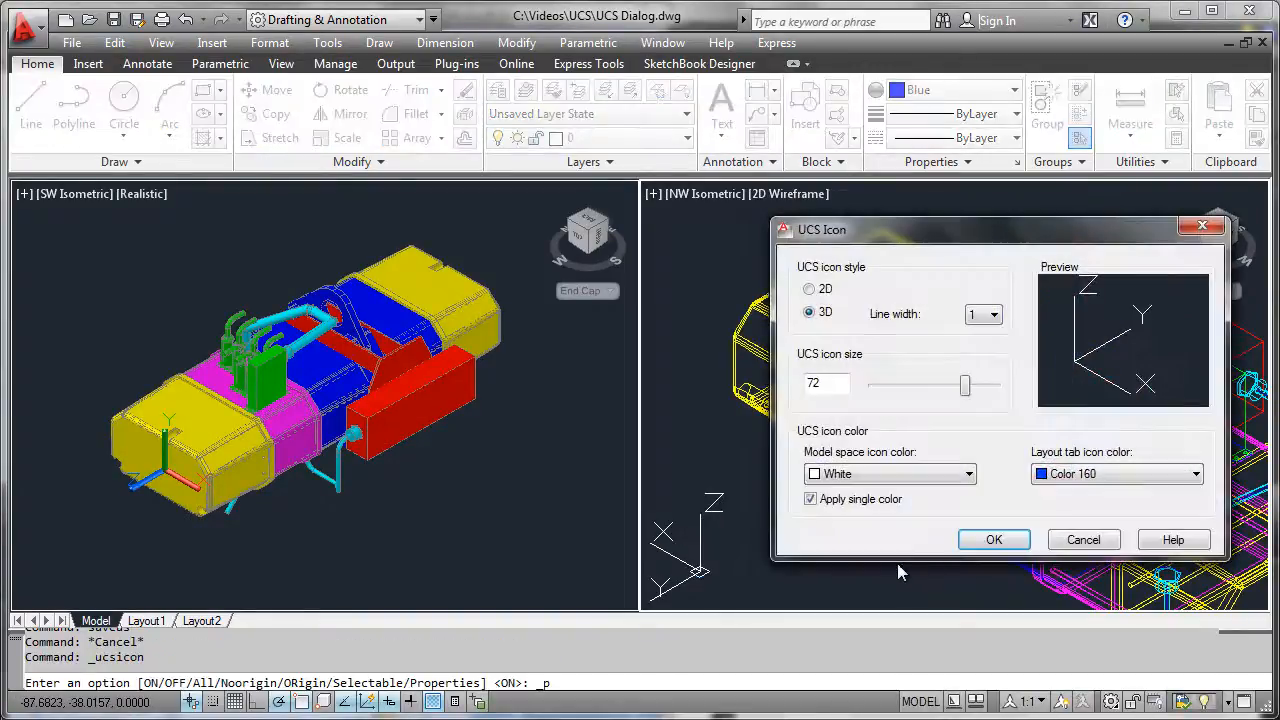
mouse_move(1003, 447)
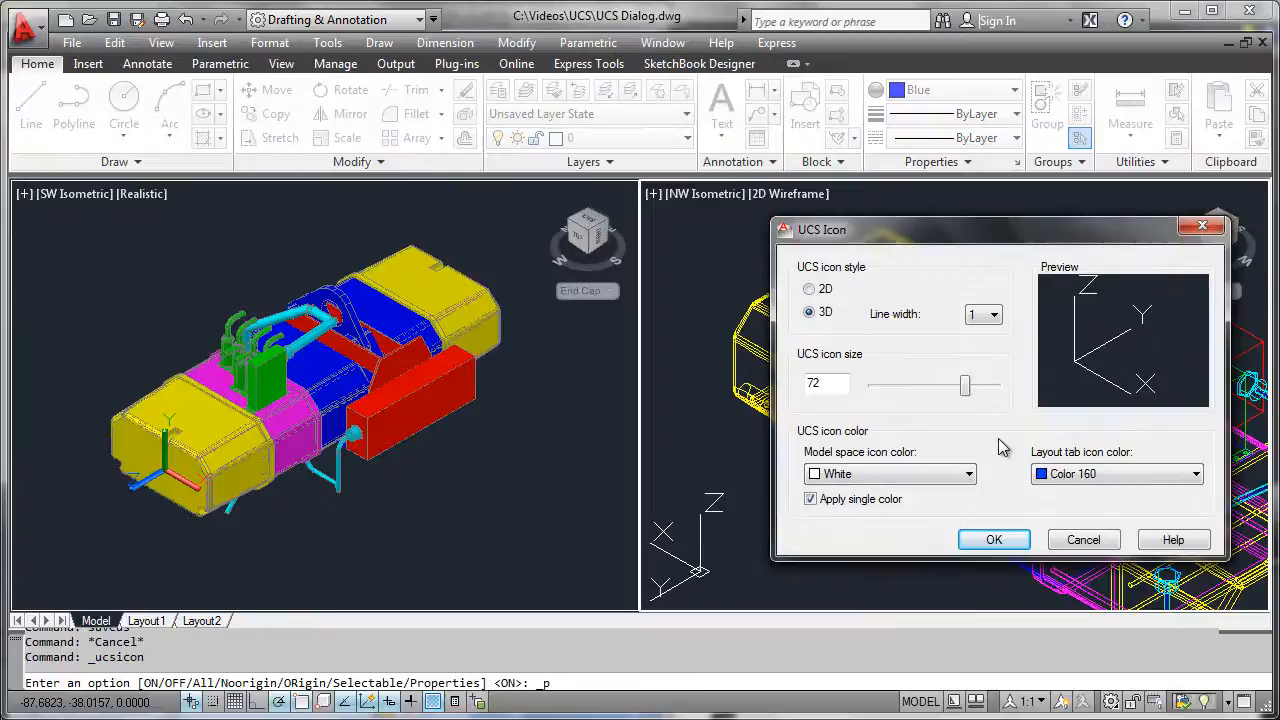